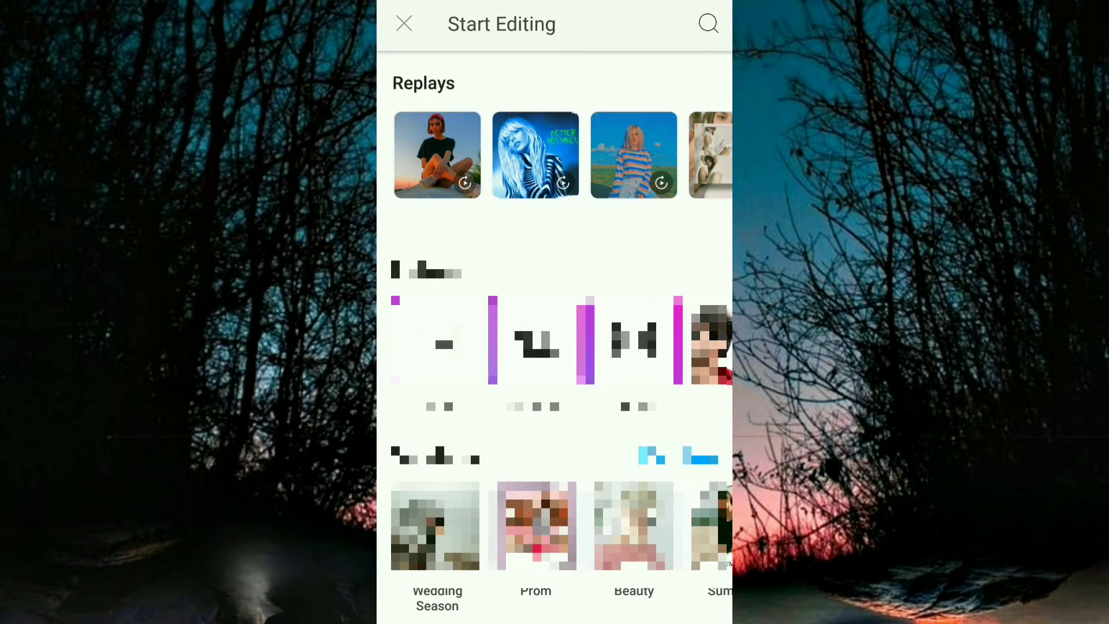
# Start a new project on the white swatch under Color Backgrounds.
pyautogui.scroll(-3)
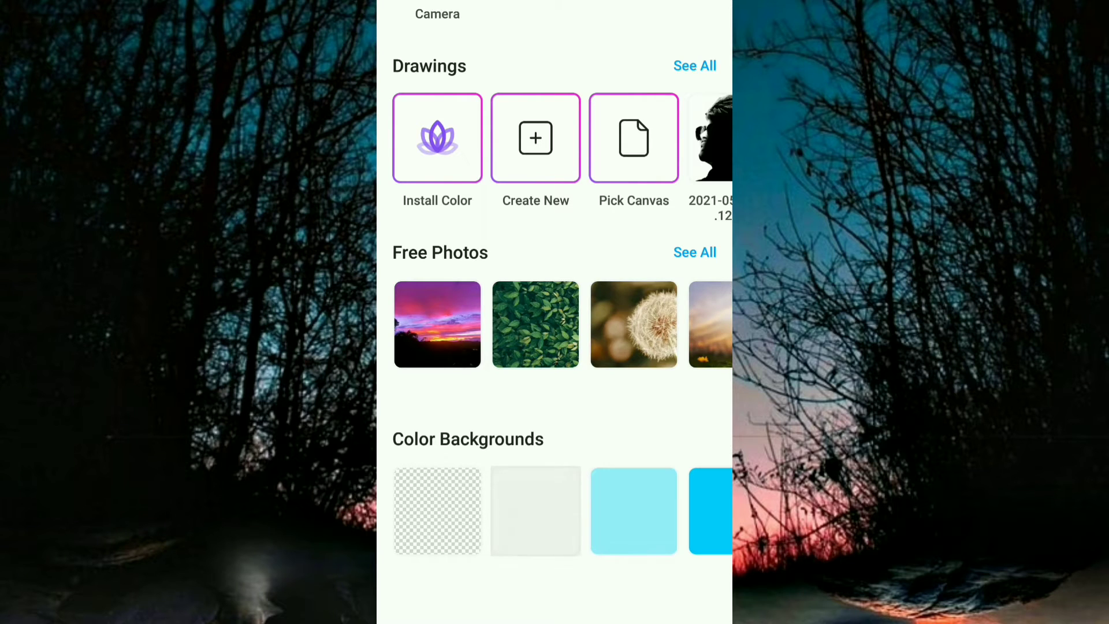
pyautogui.click(536, 138)
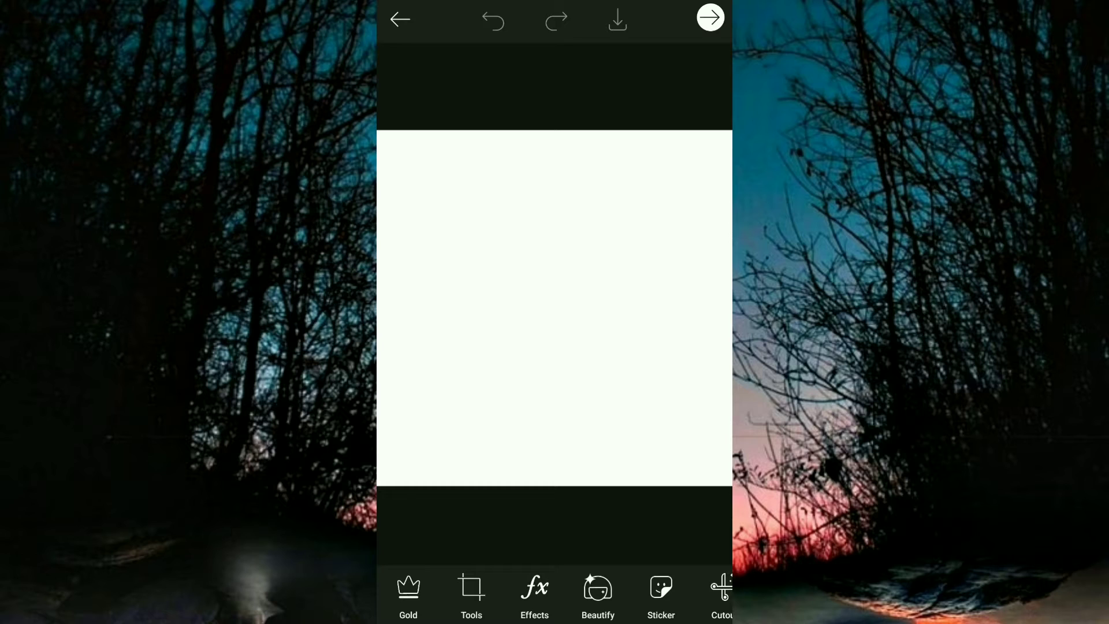
# Crop the white canvas to the Instagram Portrait ratio (1831x2289) and apply it.
pyautogui.click(710, 16)
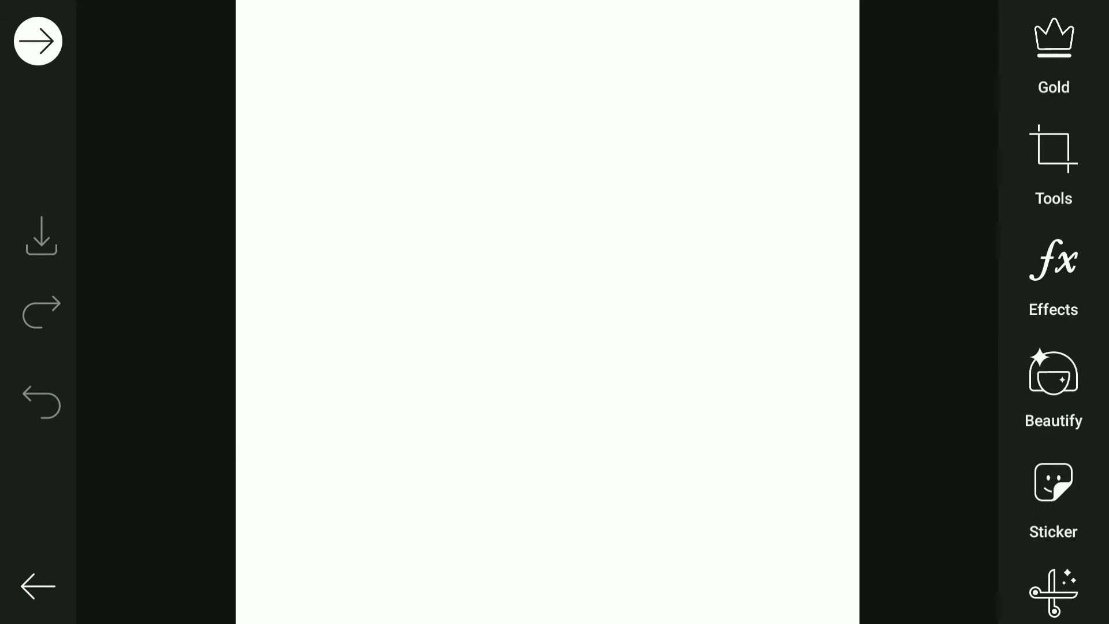
pyautogui.click(1053, 167)
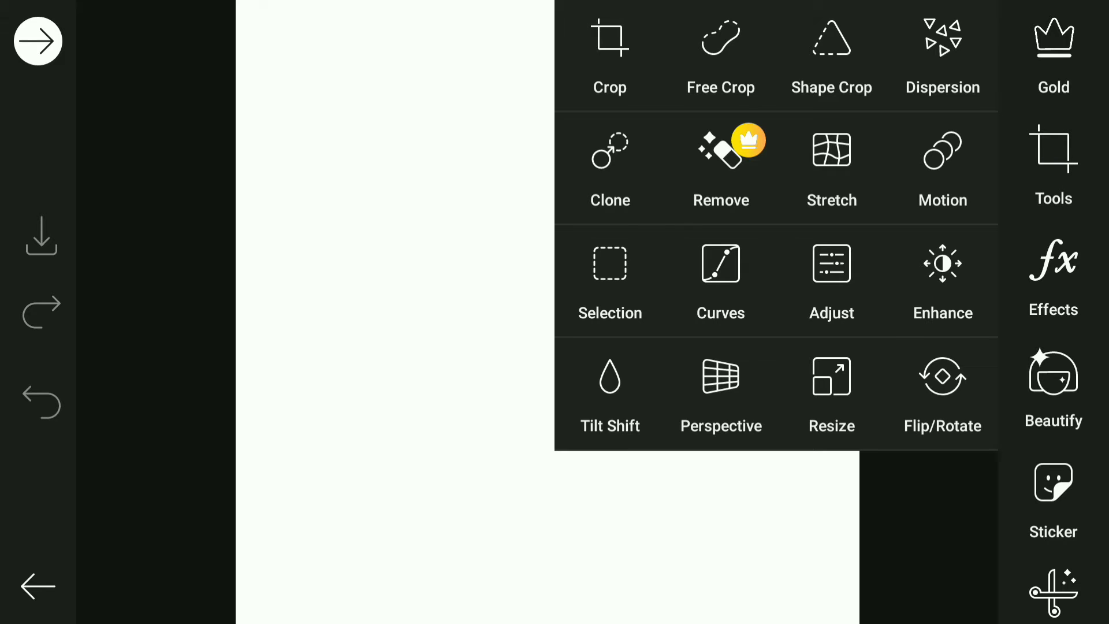
pyautogui.click(608, 39)
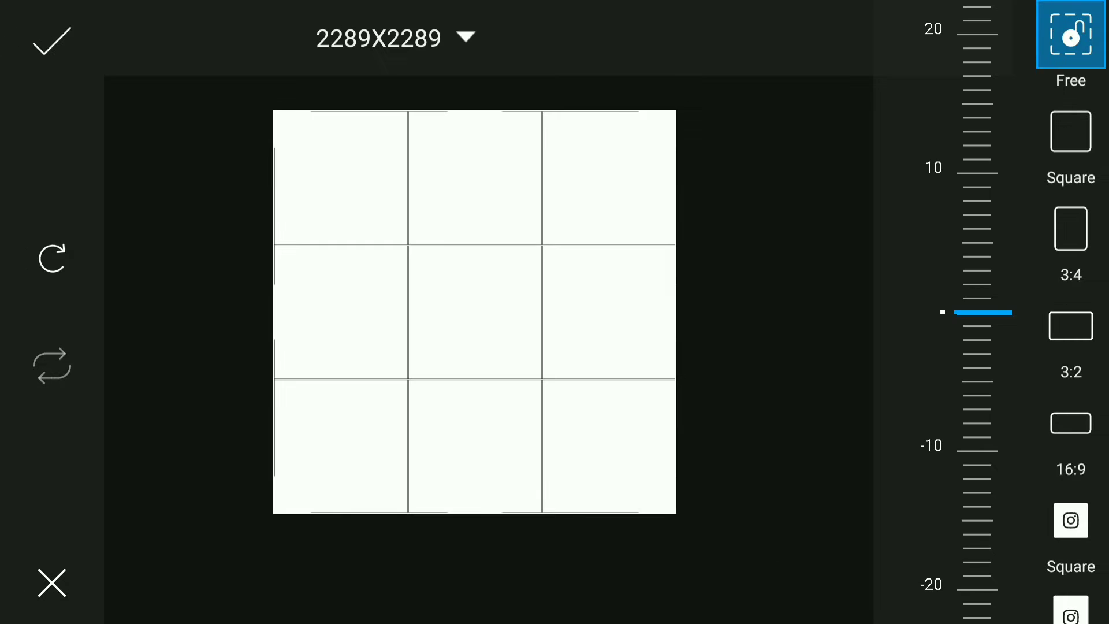
pyautogui.scroll(-3)
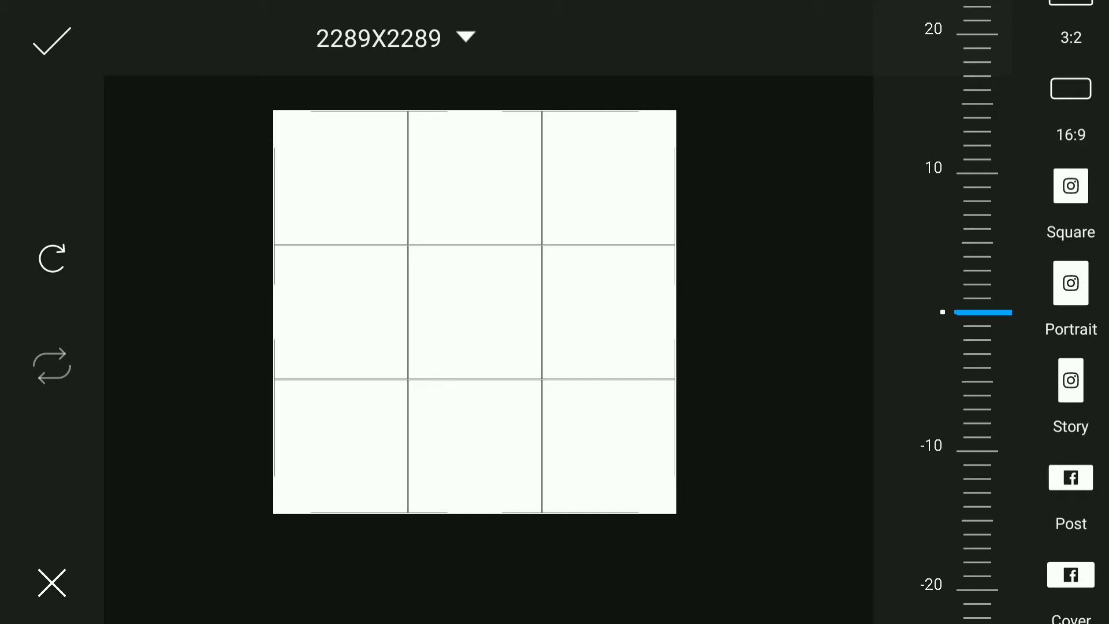
pyautogui.click(1071, 283)
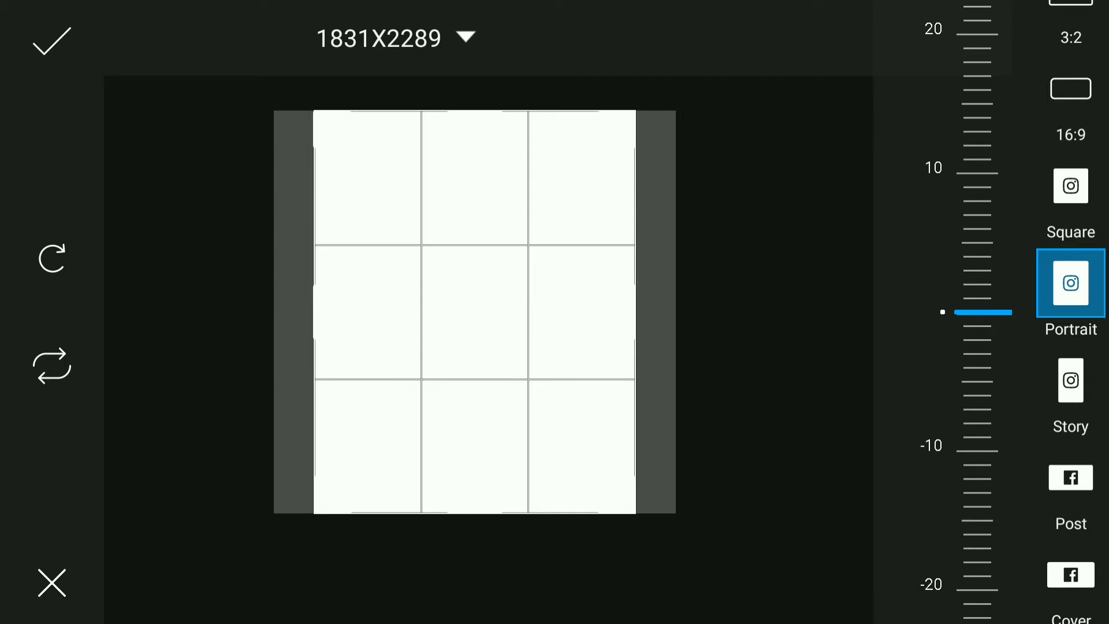
pyautogui.click(50, 40)
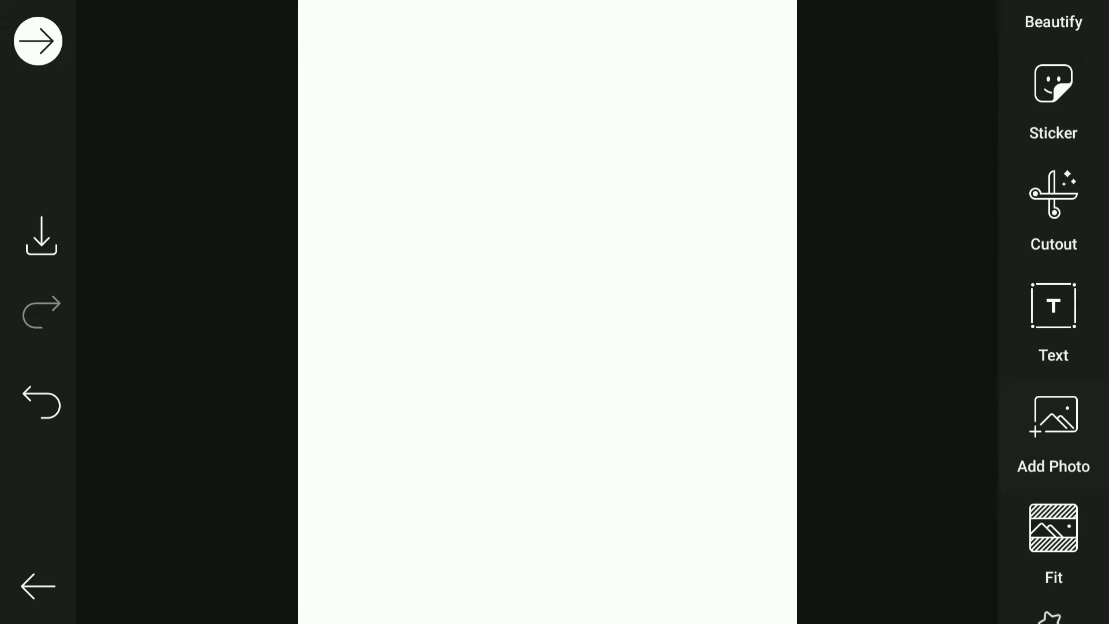
# Add the man-in-sunglasses portrait from the gallery as a layer on the canvas.
pyautogui.click(1053, 435)
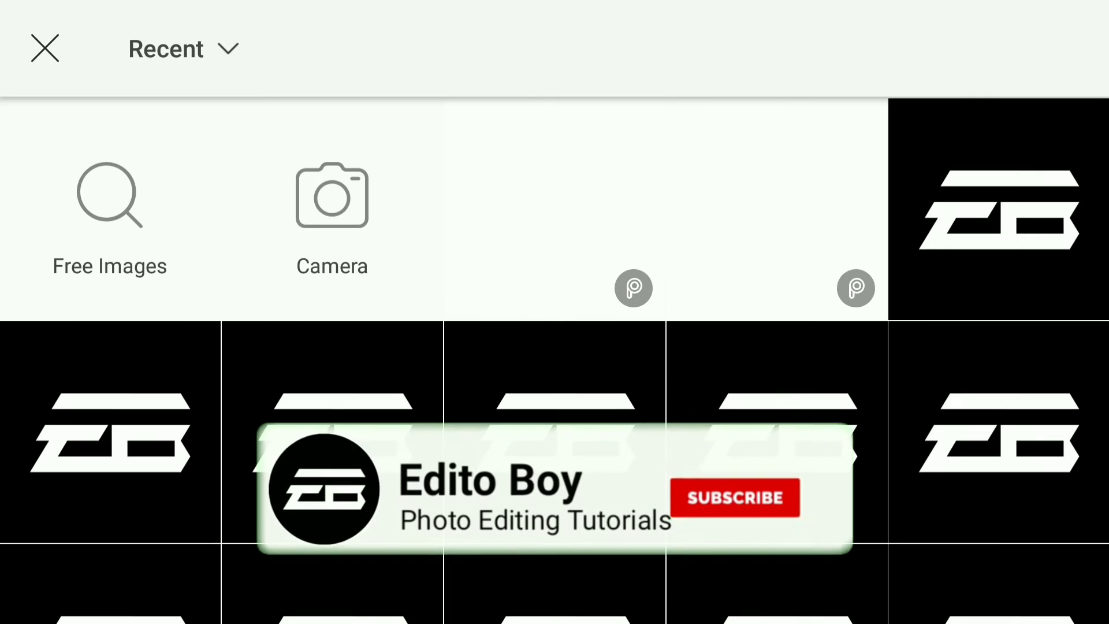
pyautogui.click(166, 48)
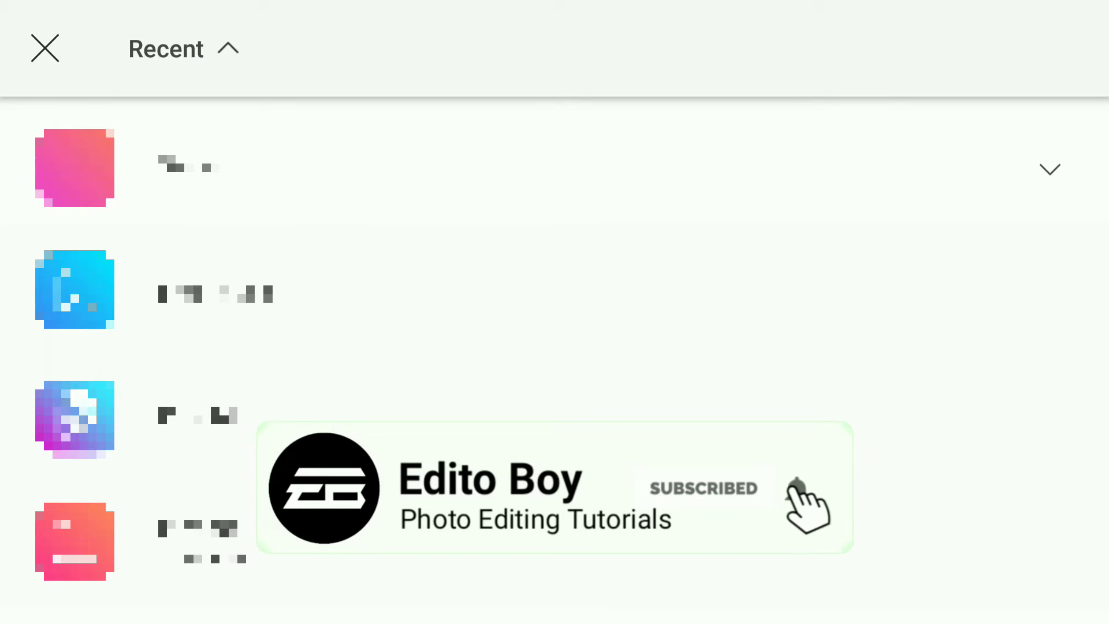
pyautogui.scroll(-3)
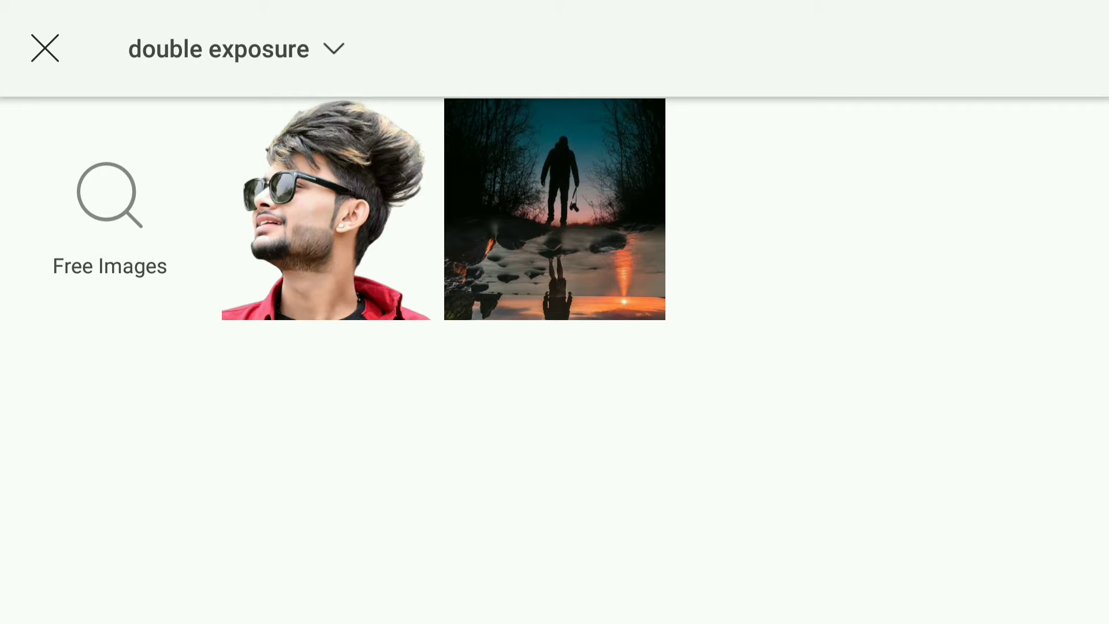
pyautogui.click(331, 209)
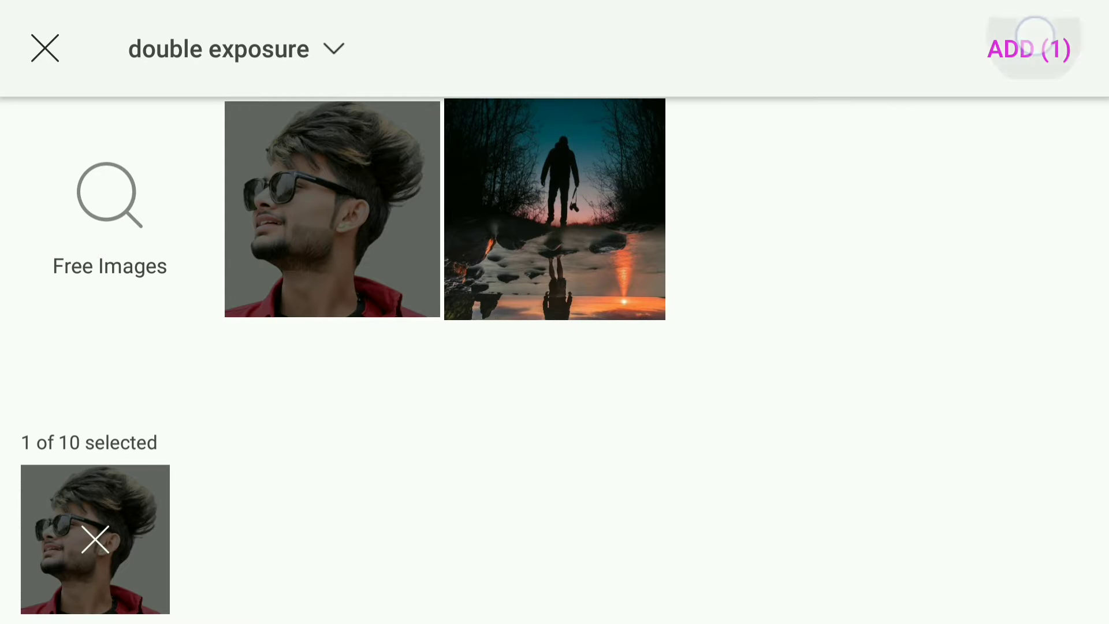
pyautogui.click(1029, 49)
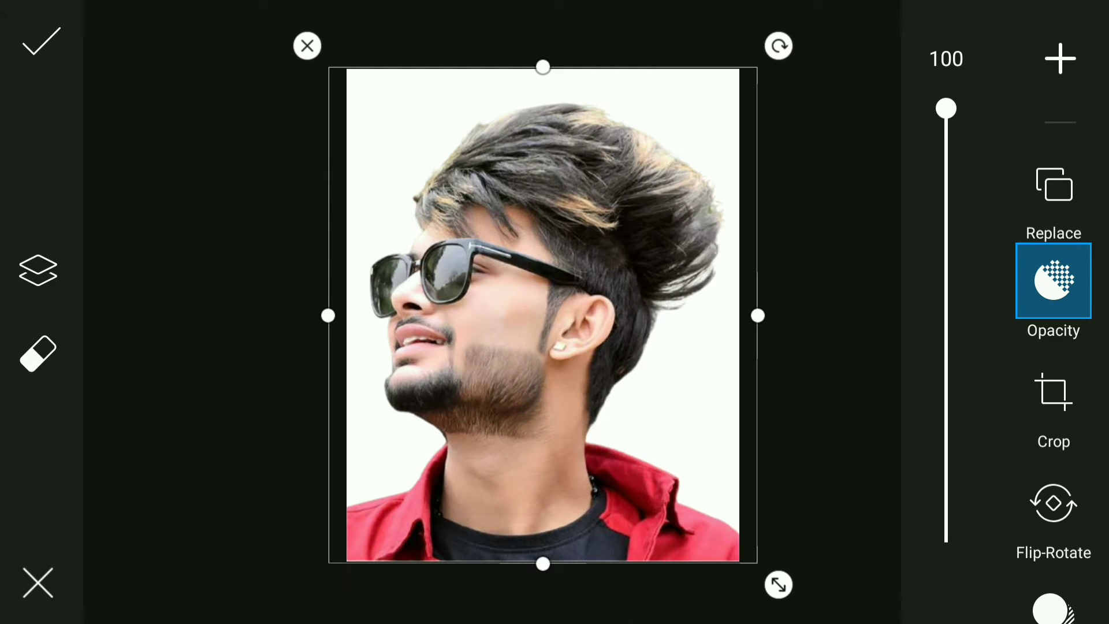
# Apply a dark Colors effect to the man's portrait to make a black silhouette.
pyautogui.scroll(-3)
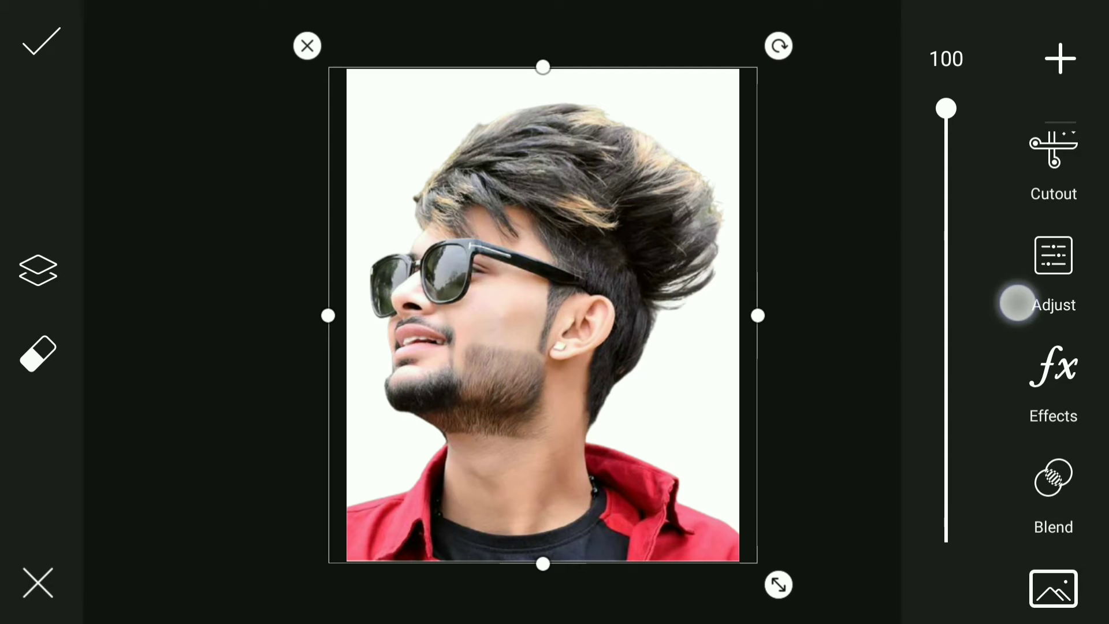
pyautogui.click(1053, 382)
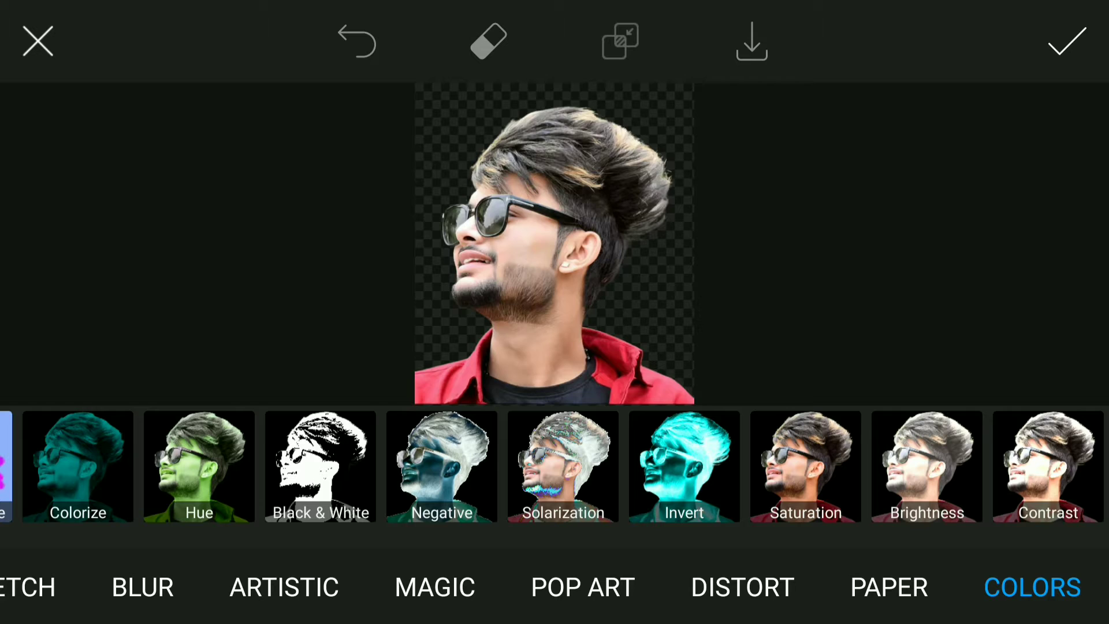
pyautogui.click(1049, 466)
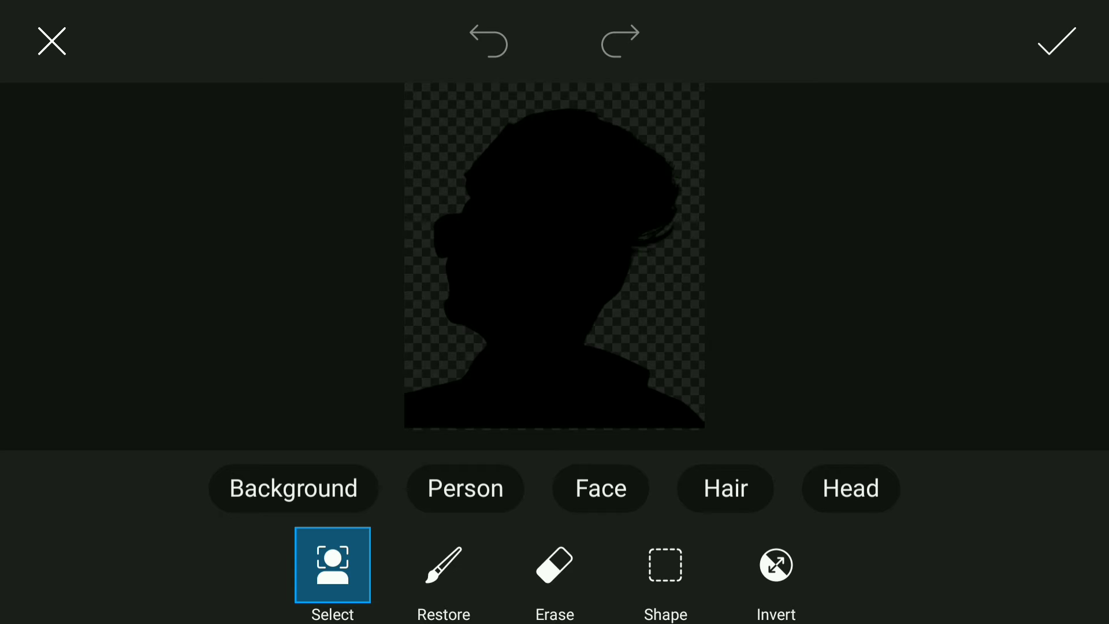
# Erase the black effect to reveal the sunglasses face profile, then brush effect back.
pyautogui.click(555, 565)
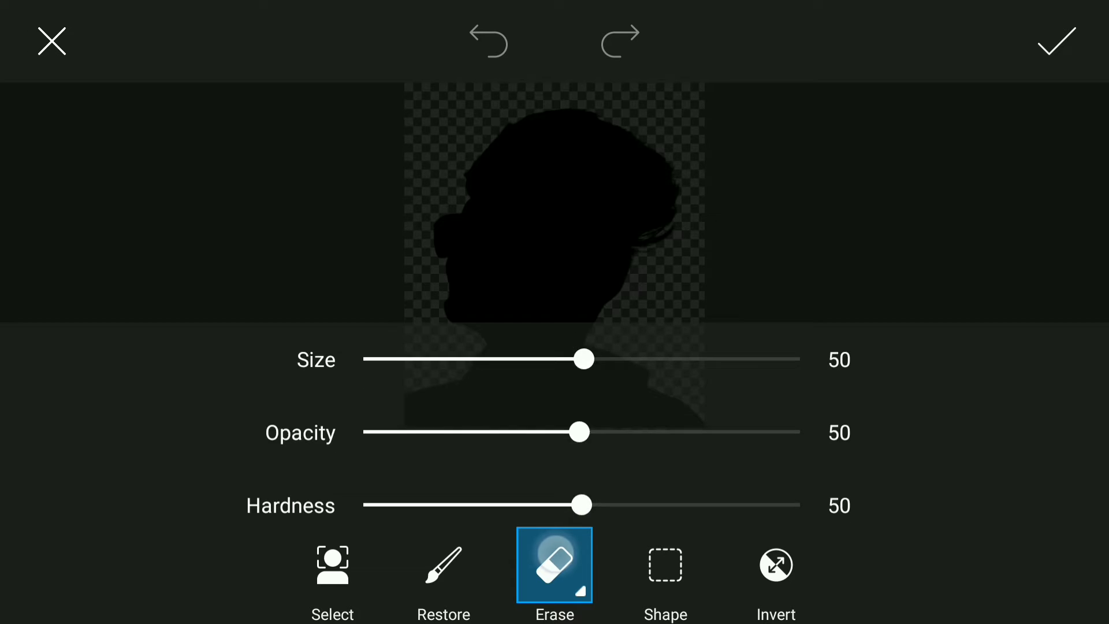
pyautogui.click(554, 564)
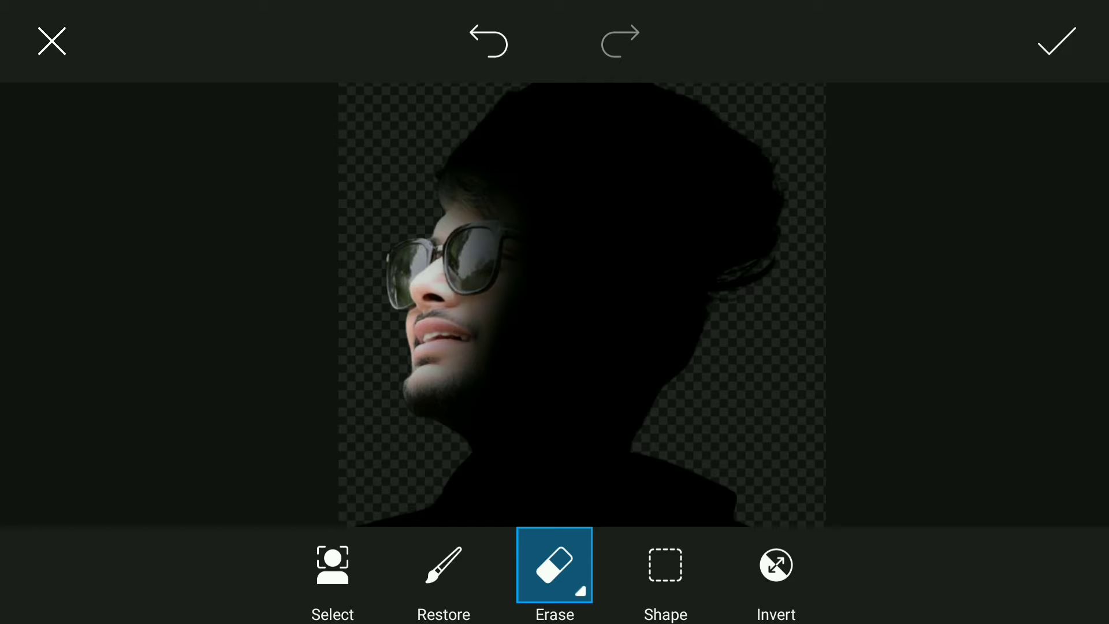
pyautogui.click(443, 565)
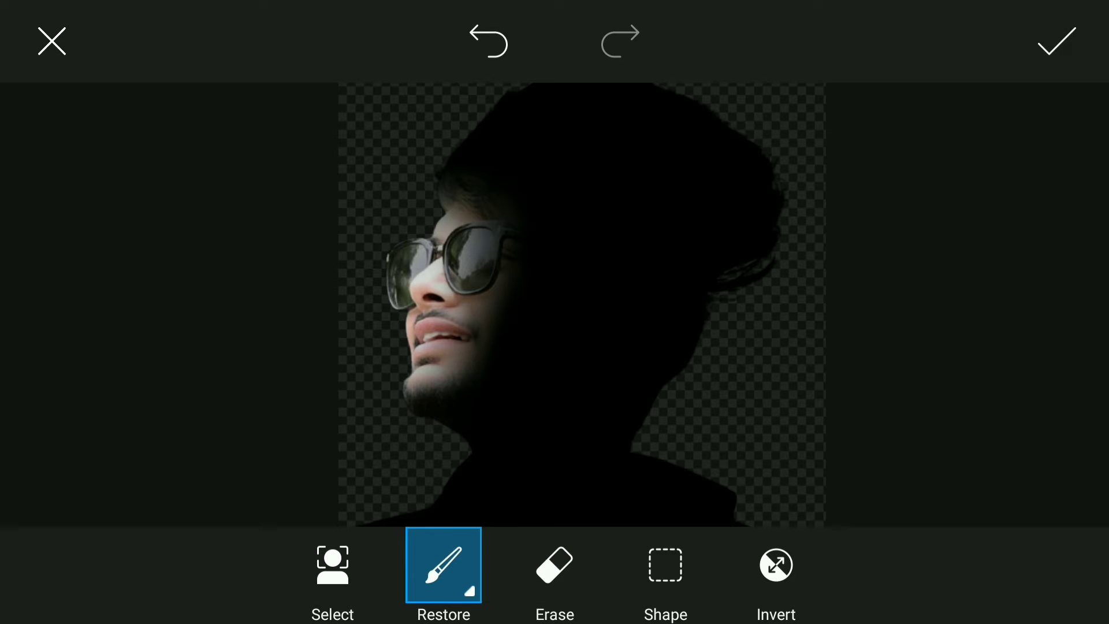
pyautogui.click(533, 191)
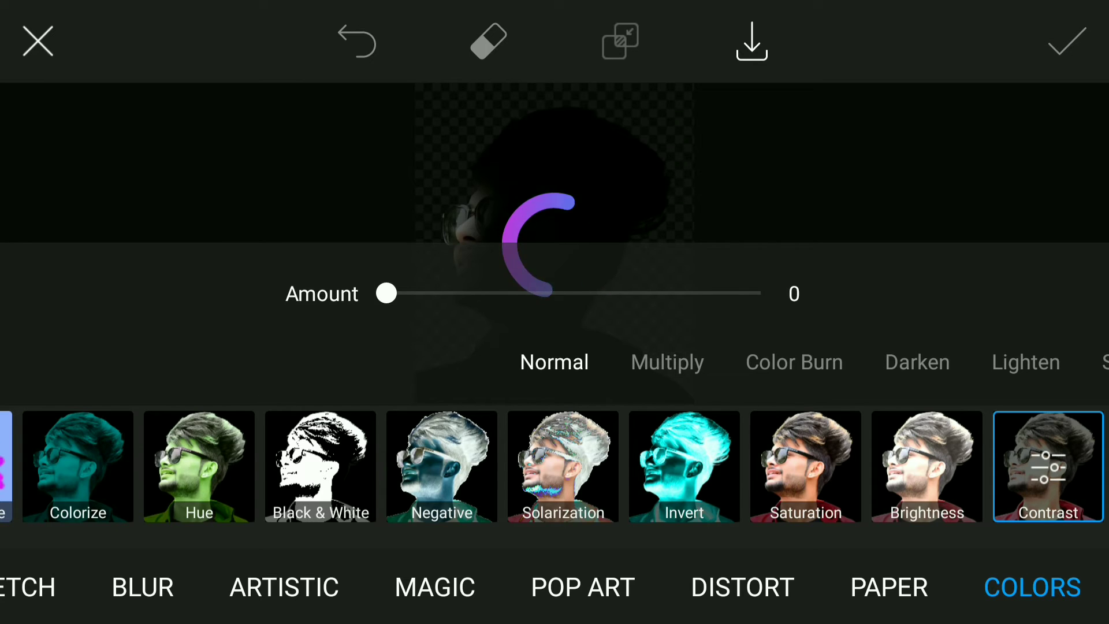
# Apply the contrast effect and confirm the silhouette layer on the white canvas.
pyautogui.click(1067, 40)
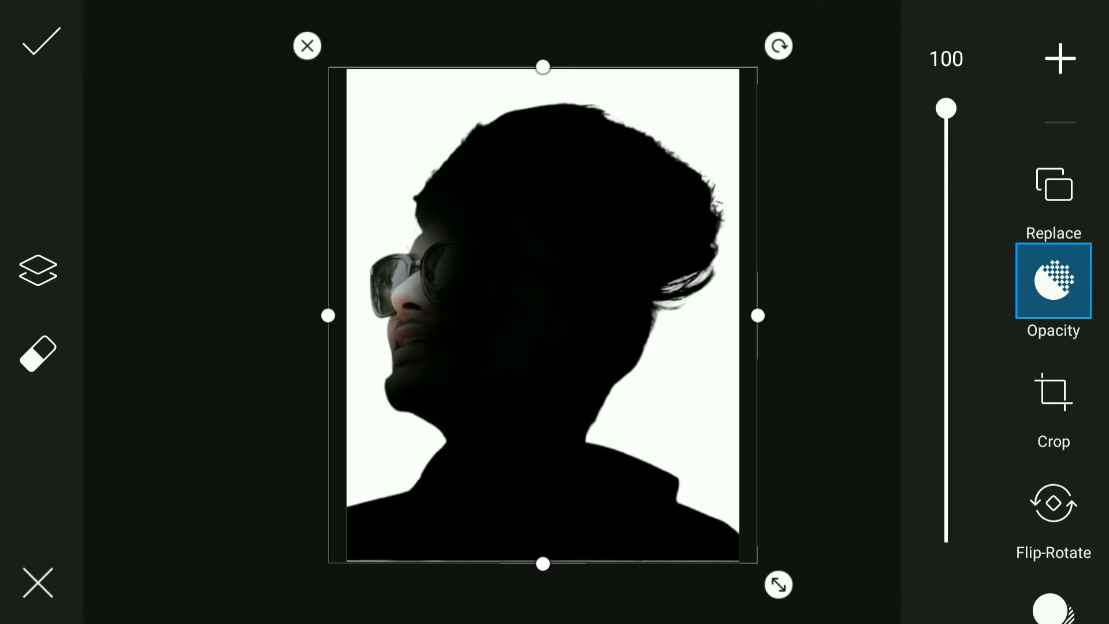
pyautogui.click(40, 40)
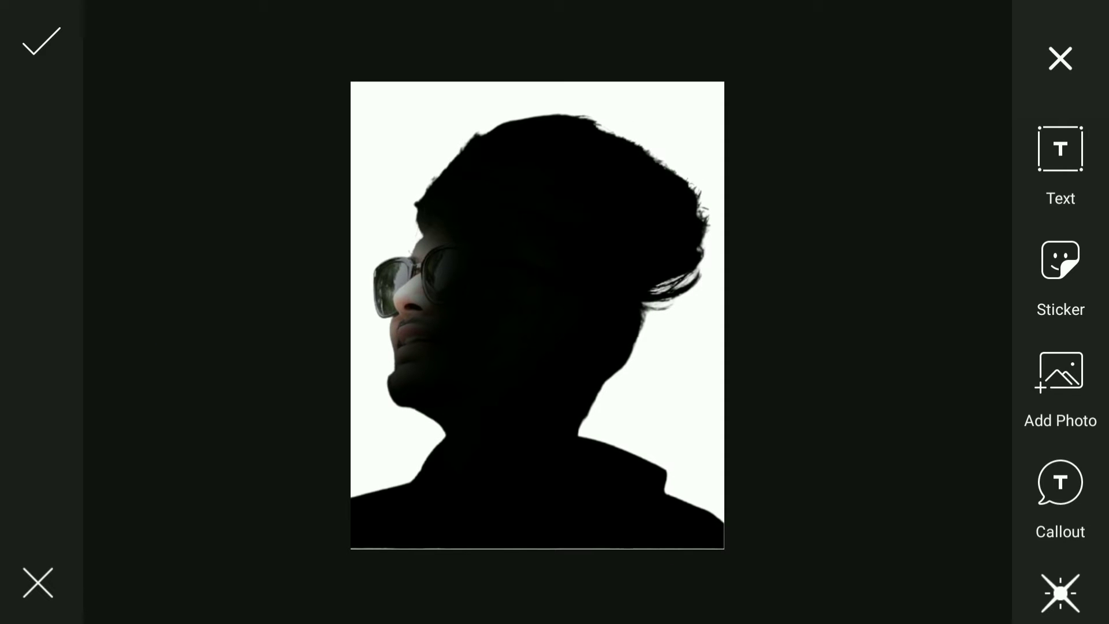
pyautogui.click(1061, 373)
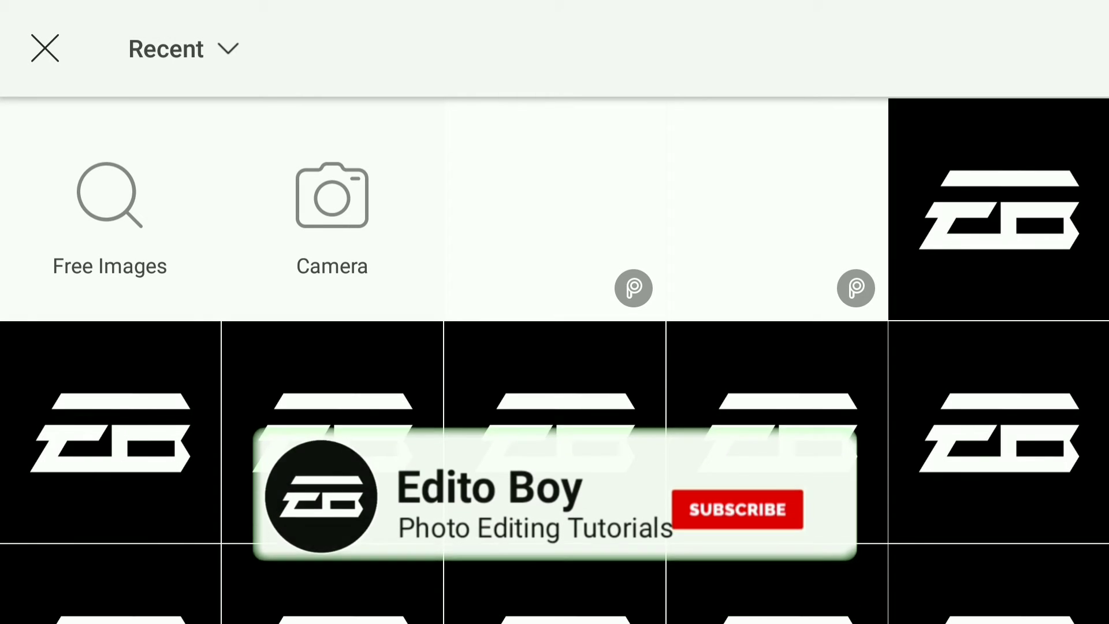
# Add the sunset forest photo from the 'double exposure' album as a new layer.
pyautogui.click(183, 48)
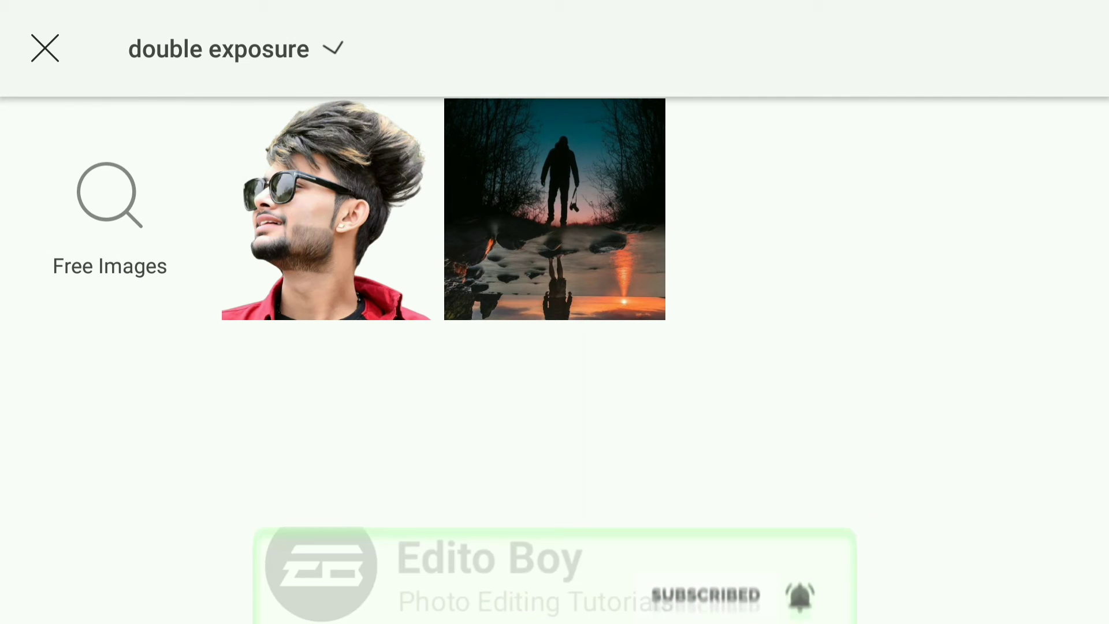
pyautogui.click(554, 208)
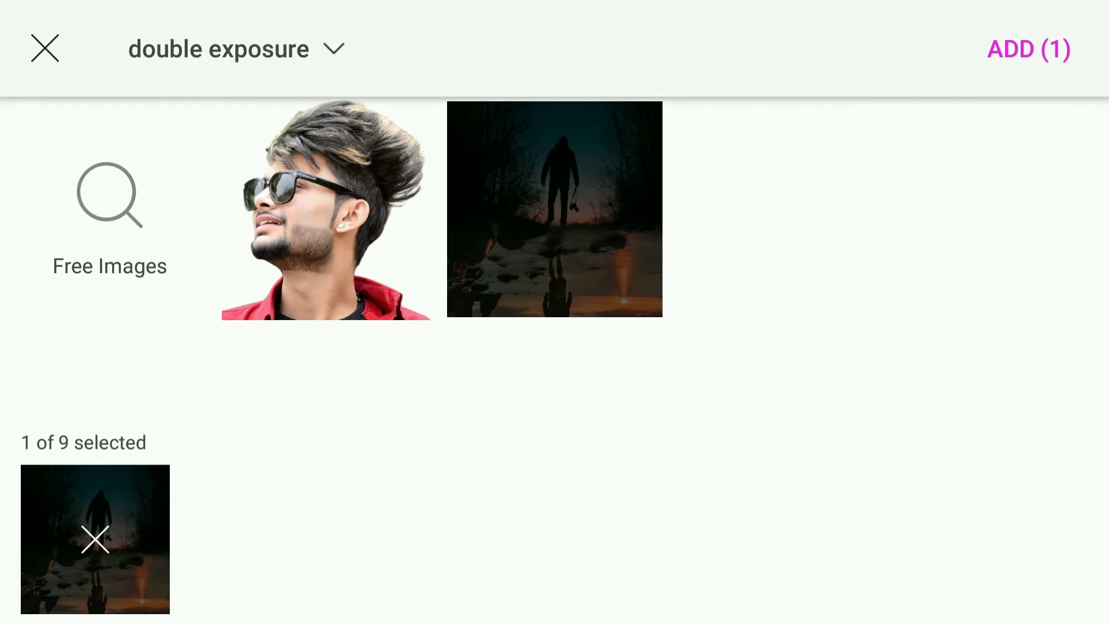
pyautogui.click(1028, 48)
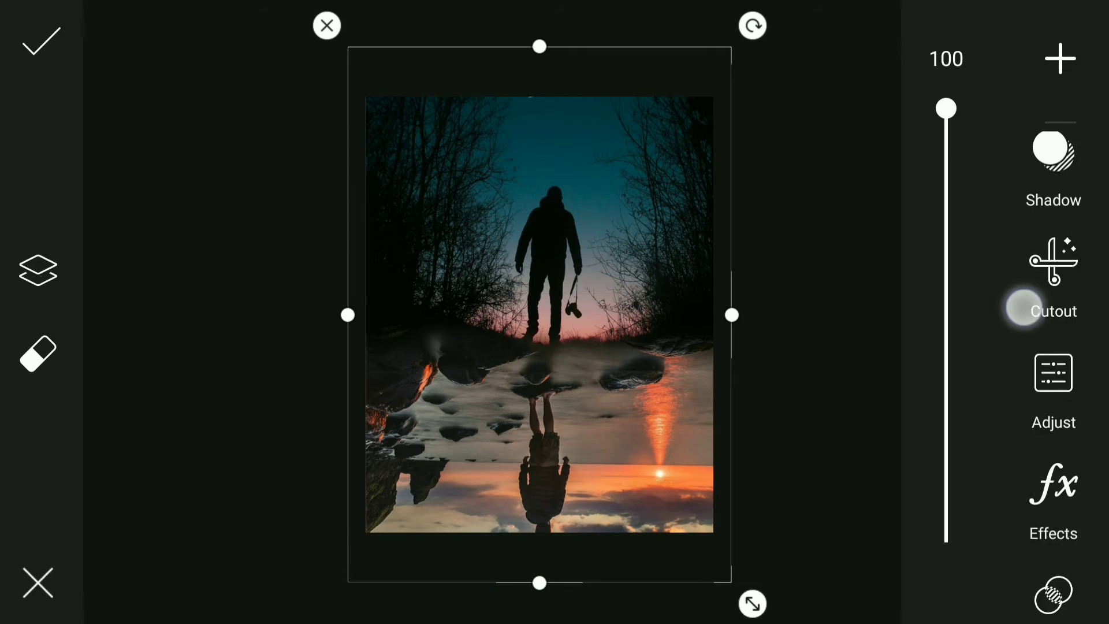
# Set the forest photo layer to Screen blend over the head and commit the composite.
pyautogui.click(1053, 595)
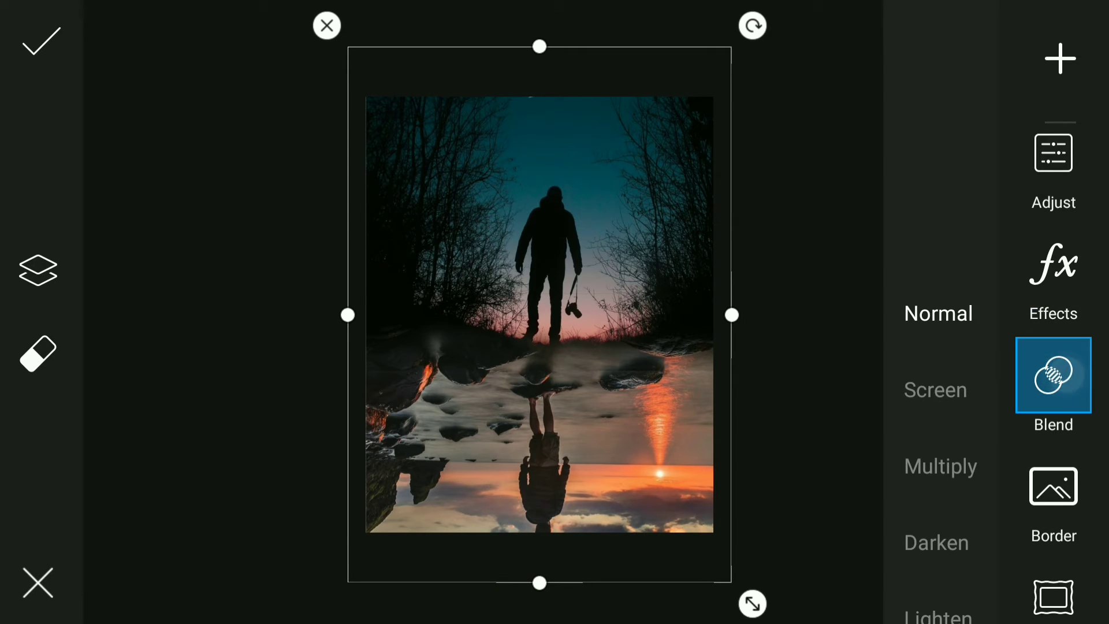
pyautogui.click(935, 389)
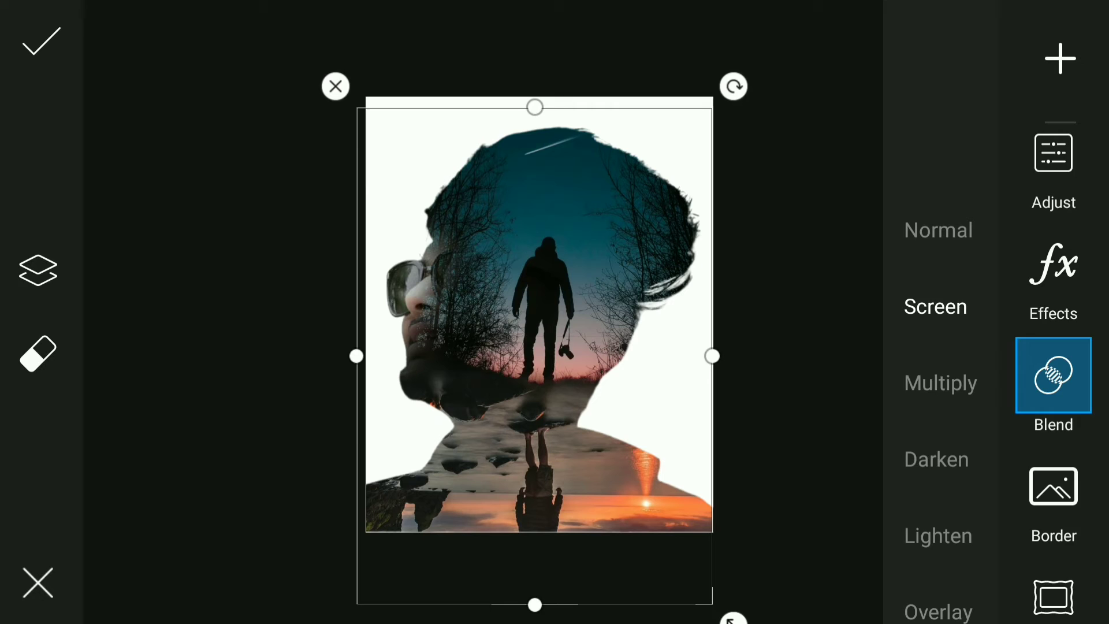
pyautogui.click(40, 41)
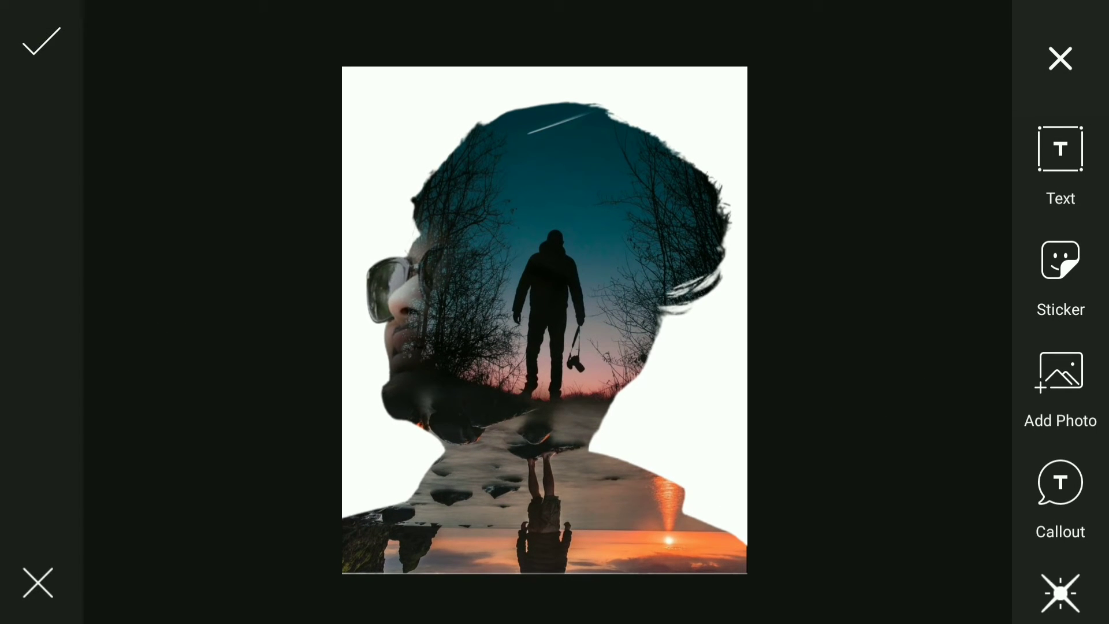
pyautogui.click(40, 40)
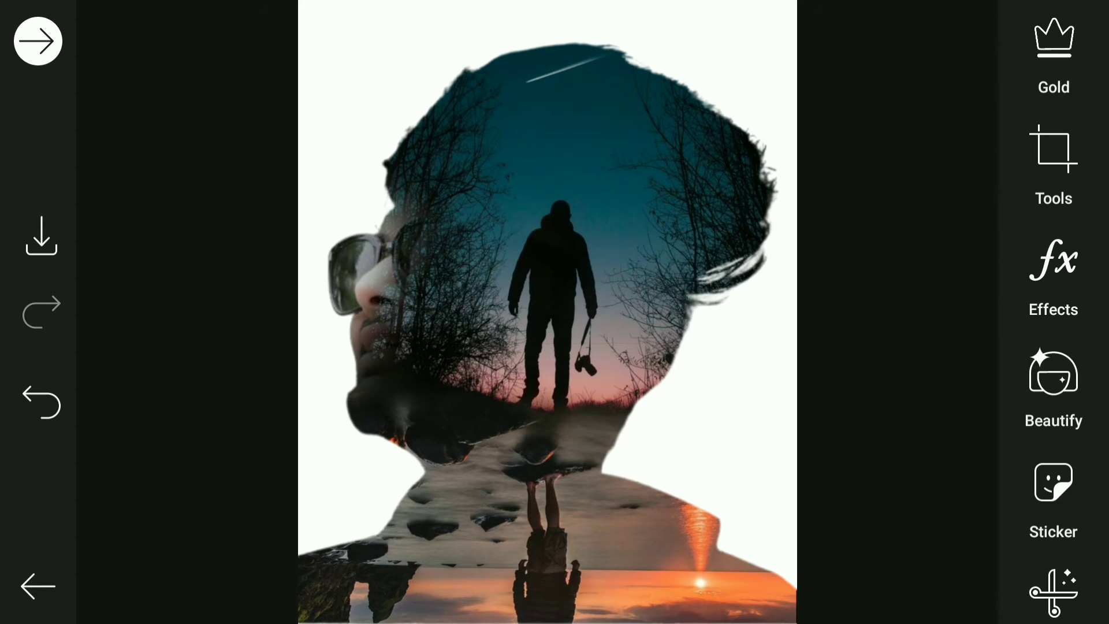
# Apply the FX HDR effect with adjusted settings, then save the picture to the gallery.
pyautogui.click(1053, 261)
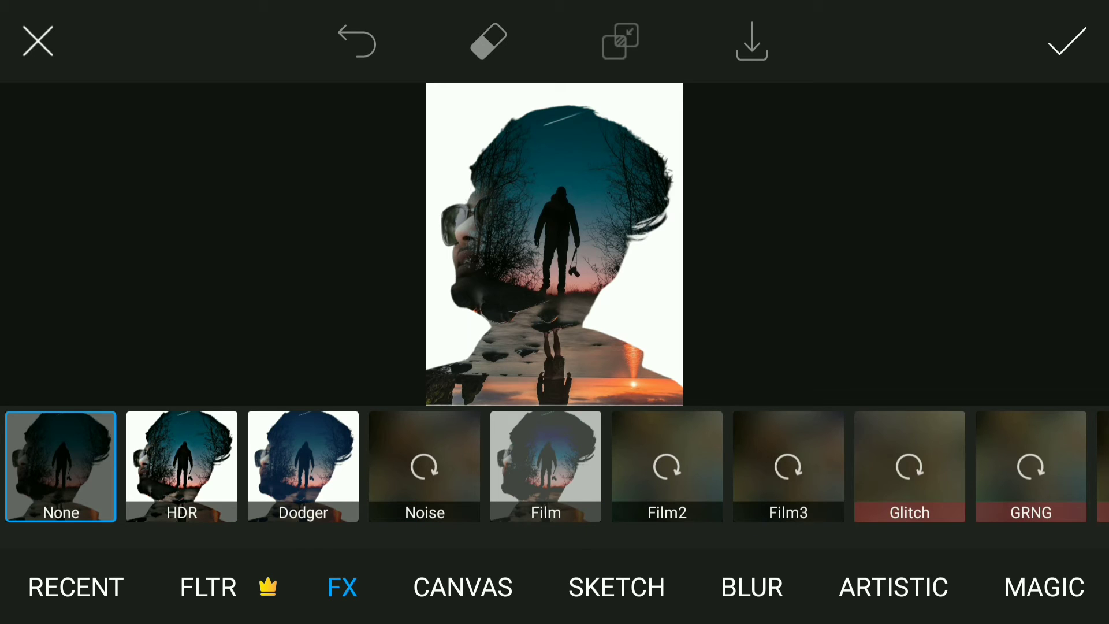
pyautogui.click(181, 467)
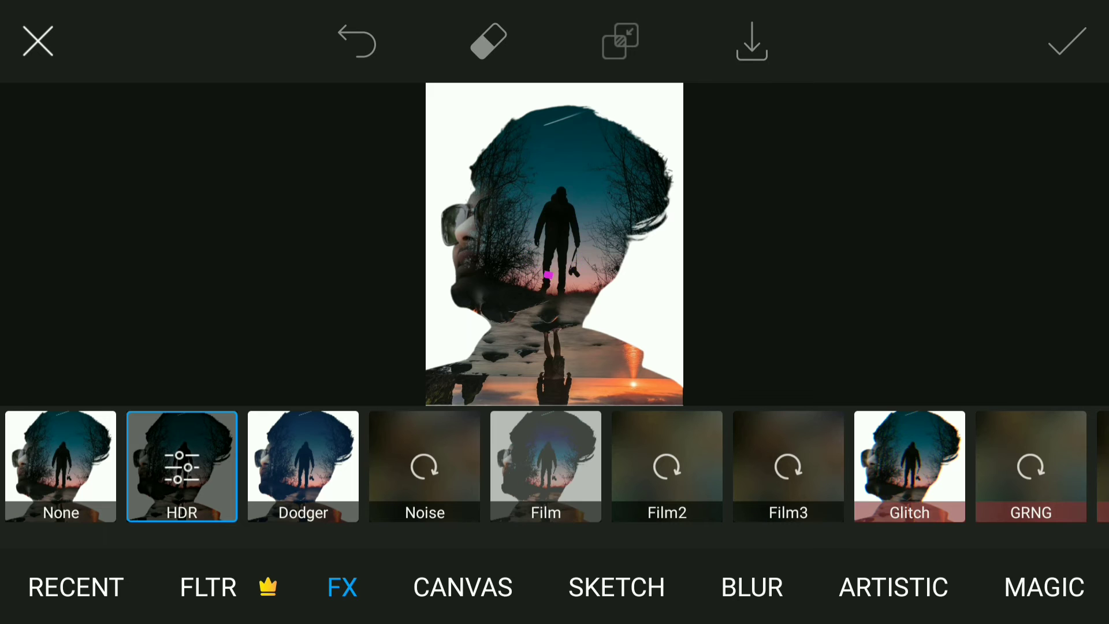
pyautogui.click(424, 466)
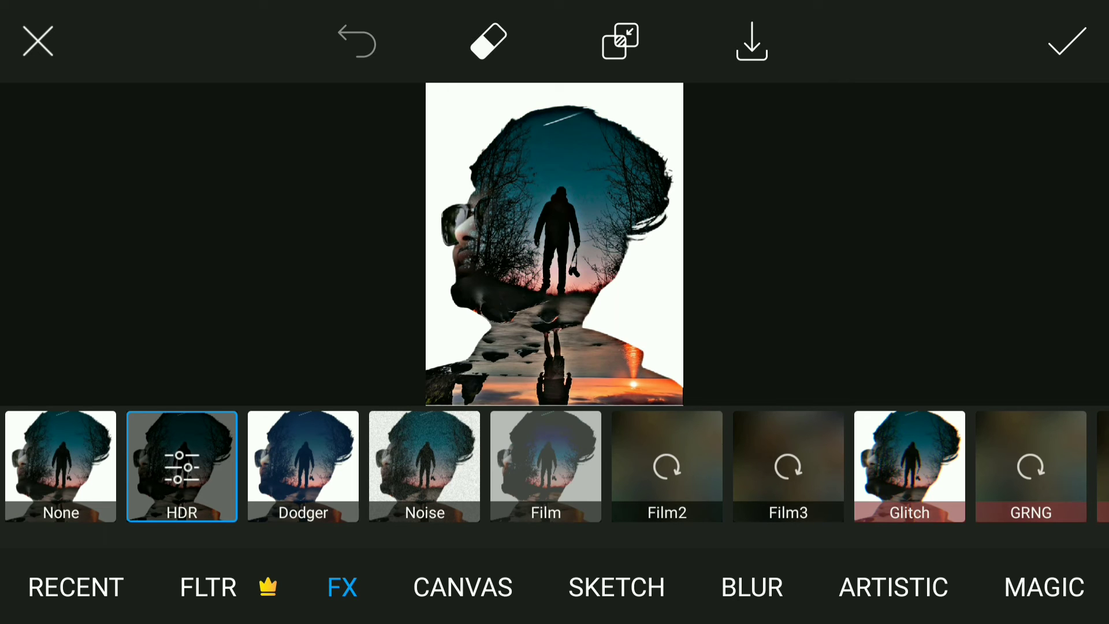
pyautogui.click(182, 467)
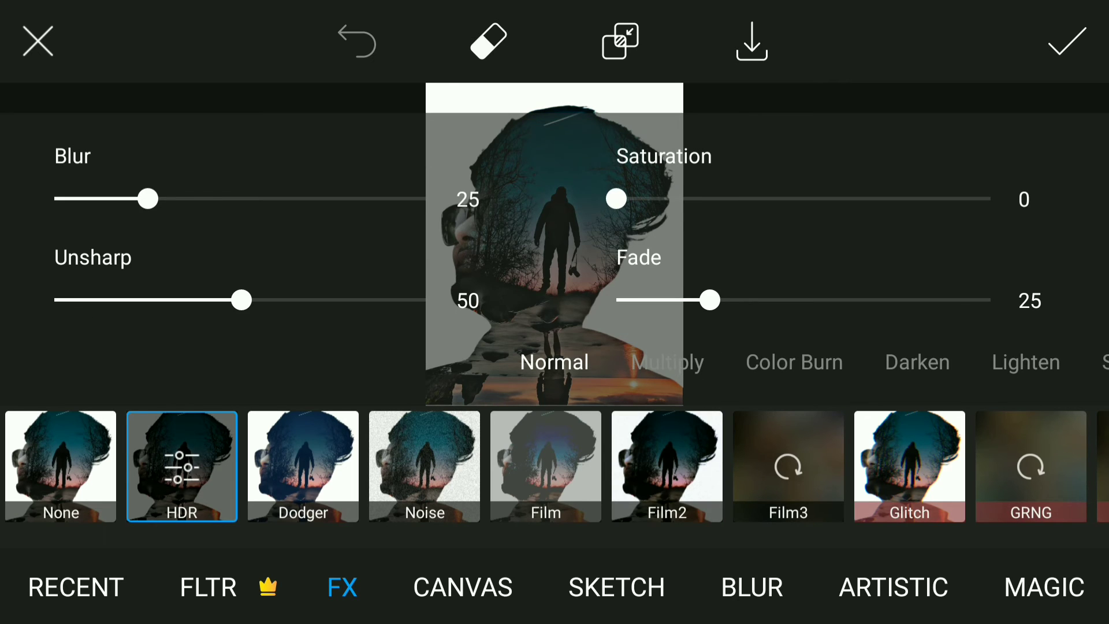
pyautogui.moveTo(149, 198); pyautogui.dragTo(429, 199)
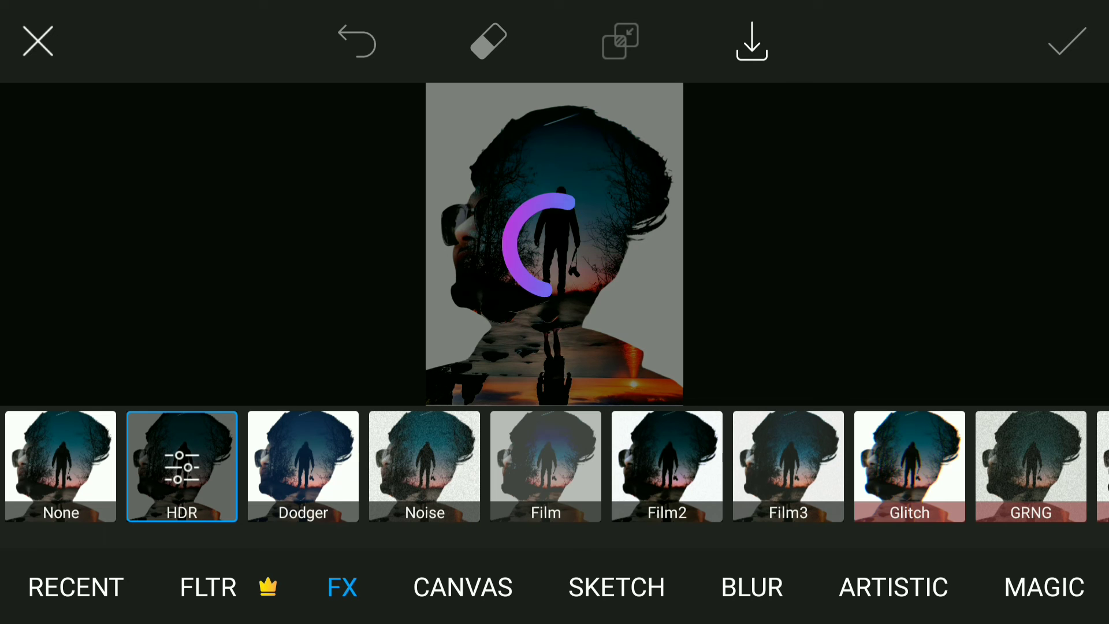
pyautogui.click(1068, 40)
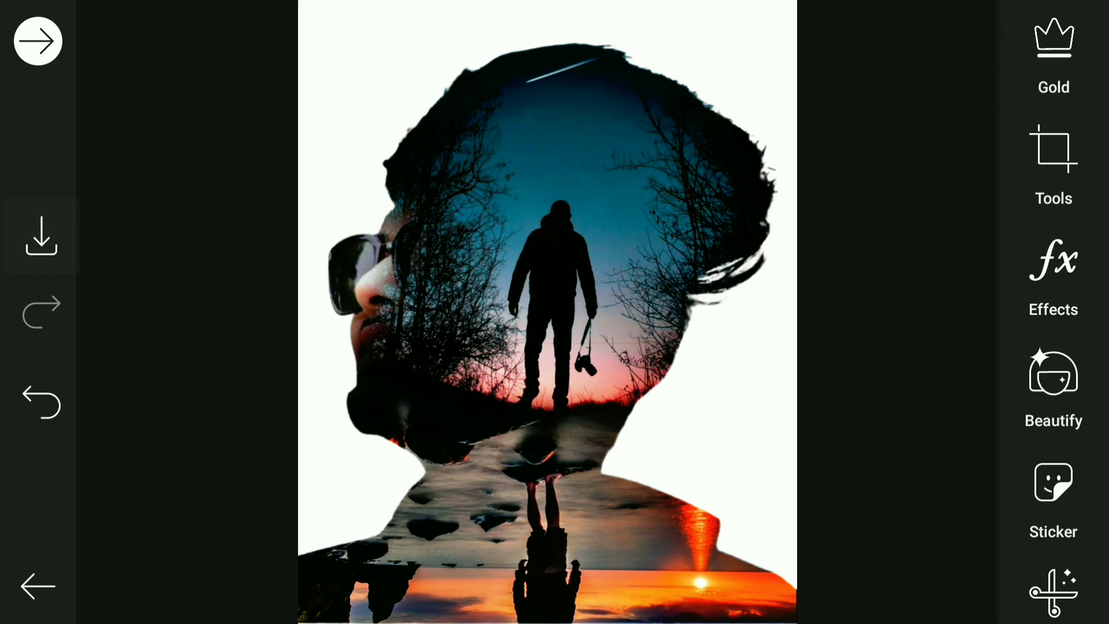
pyautogui.click(41, 234)
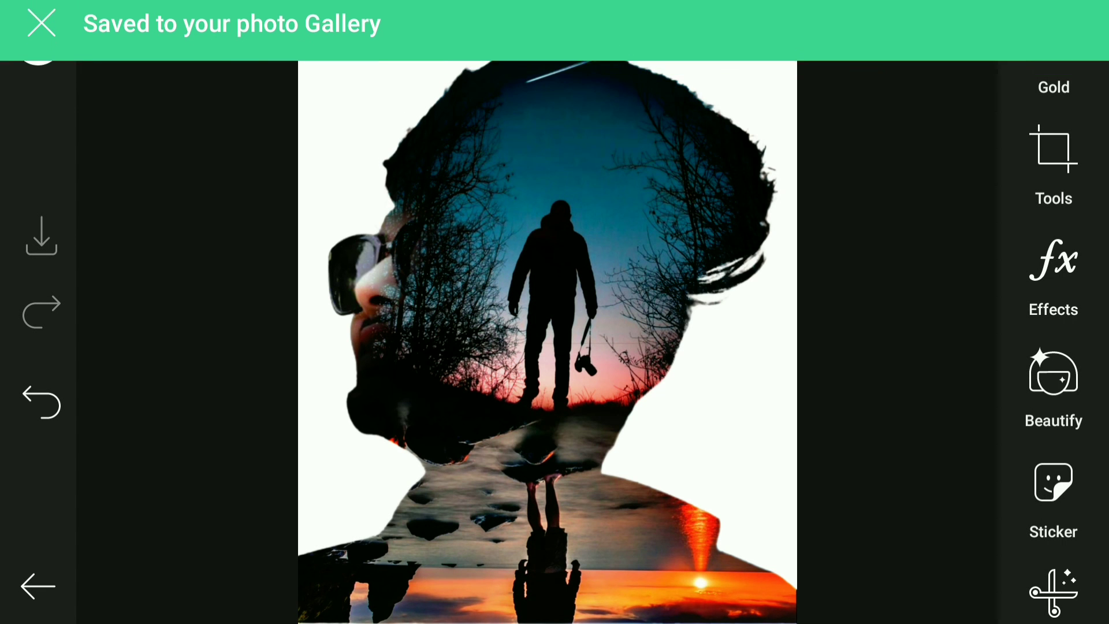
pyautogui.click(40, 22)
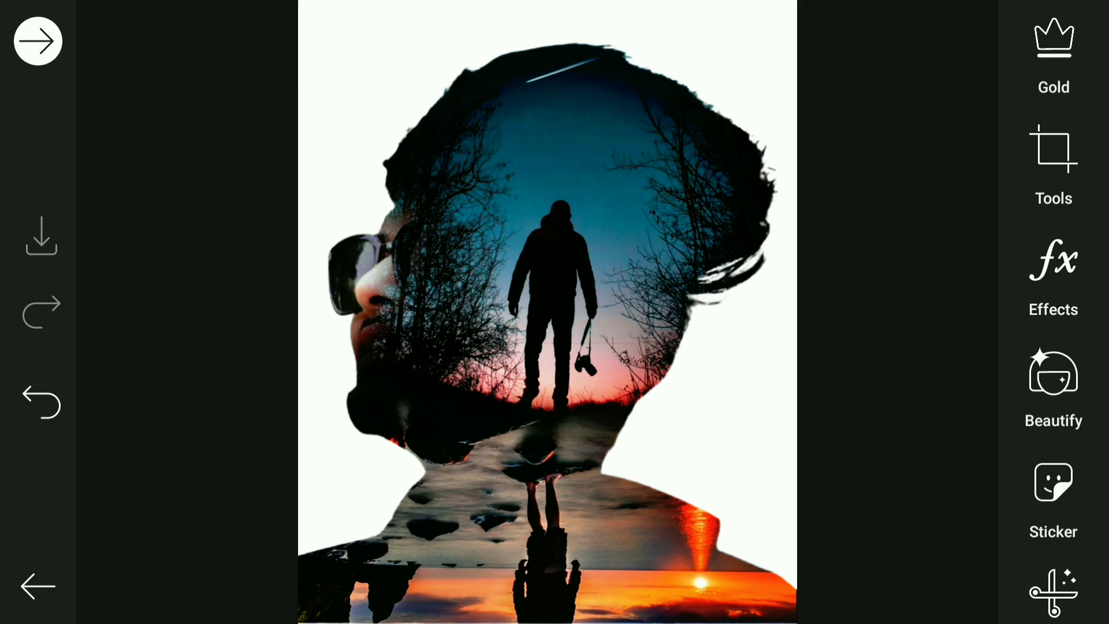